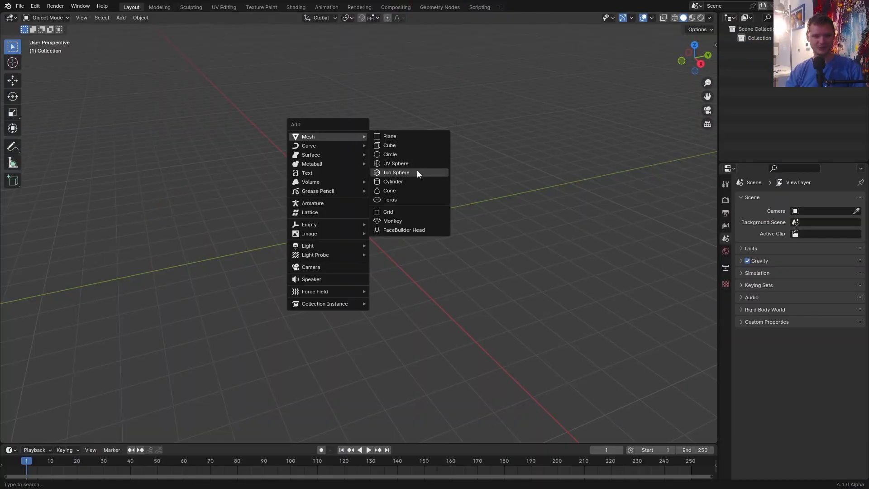
Add an icosphere, inset its triangular faces and recess them inward, naming it 'boundar'
left_click(395, 172)
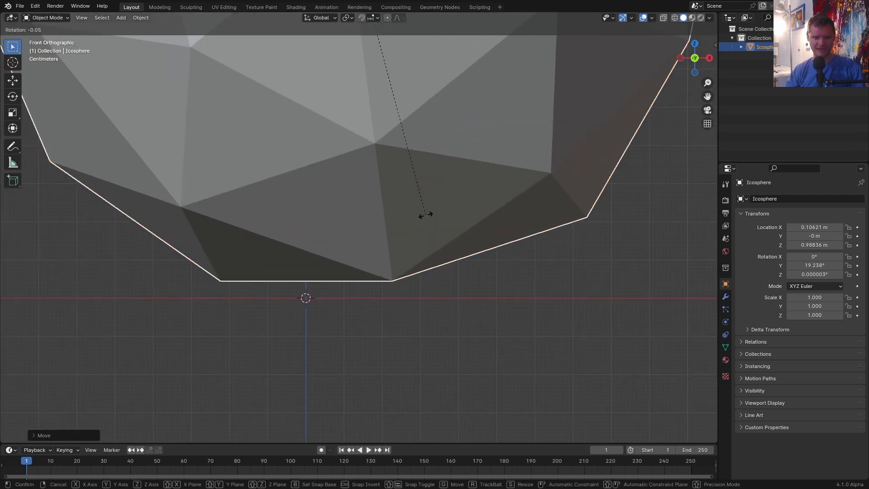
key("Tab")
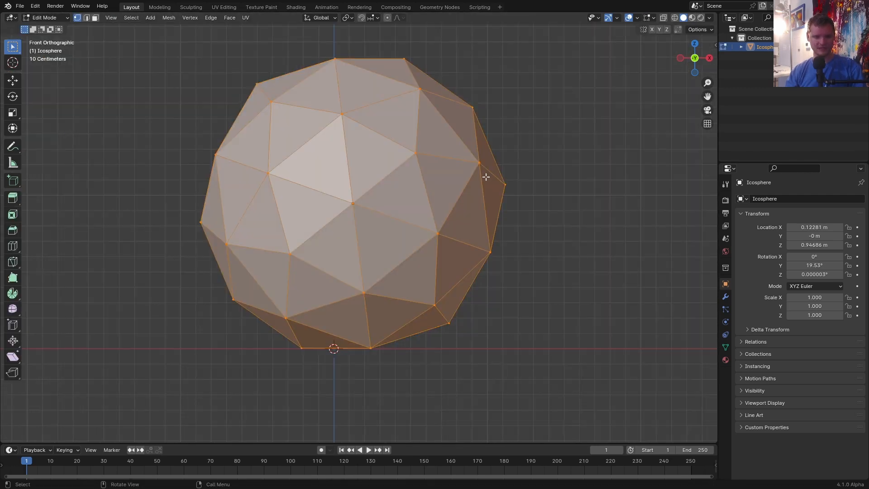
key("i")
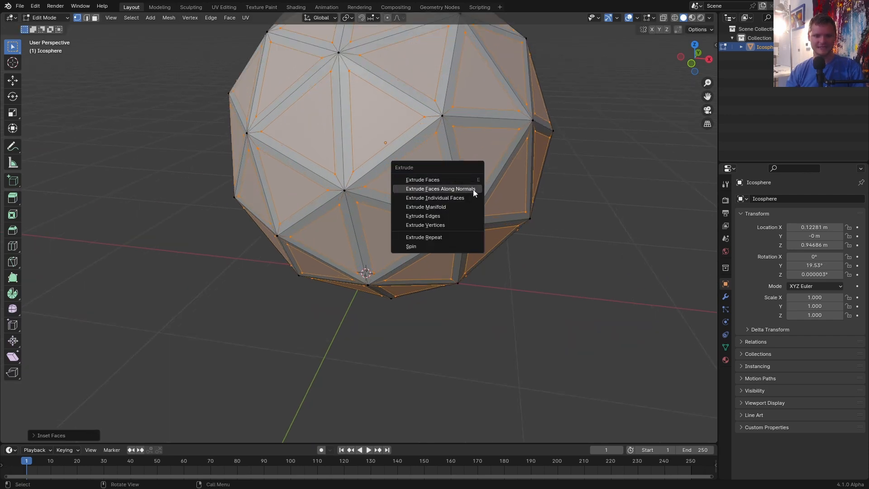
left_click(440, 188)
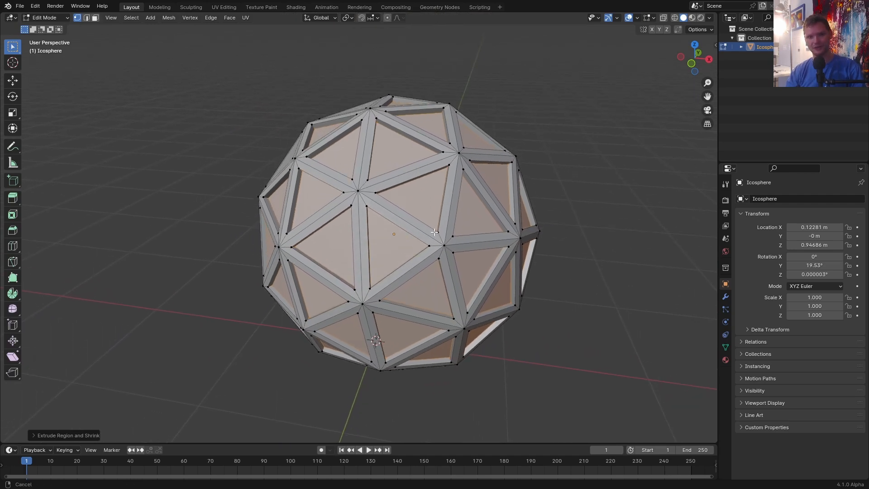
scroll("up", 3)
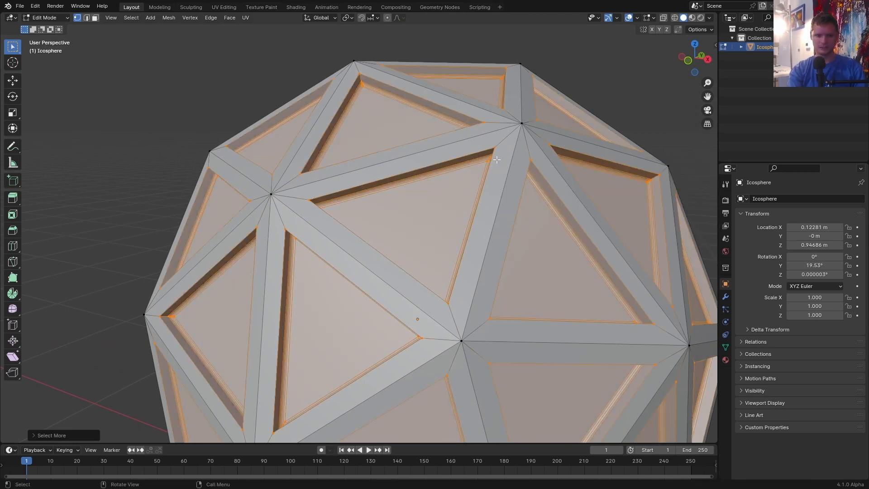
type("boundar")
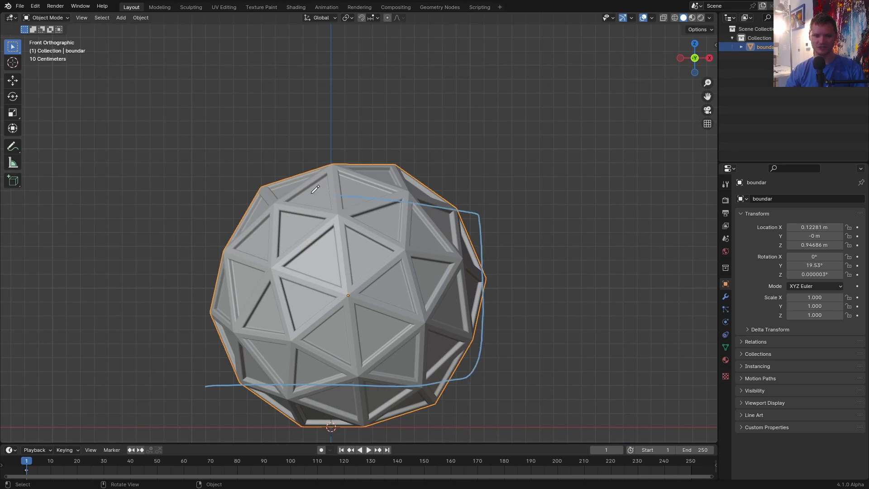
Remove the cube's face centres and give the frame a Solidify thickness of about 0.105 m
scroll("down", 3)
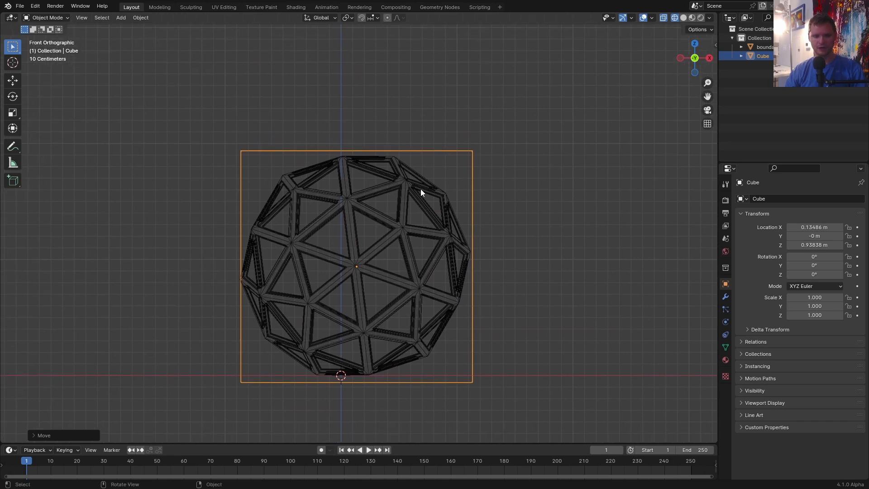
key("Tab")
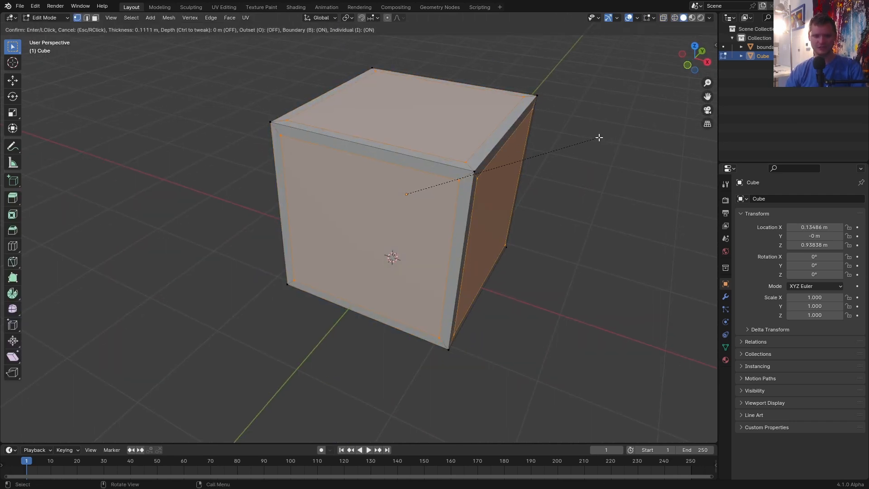
key("x")
type("s")
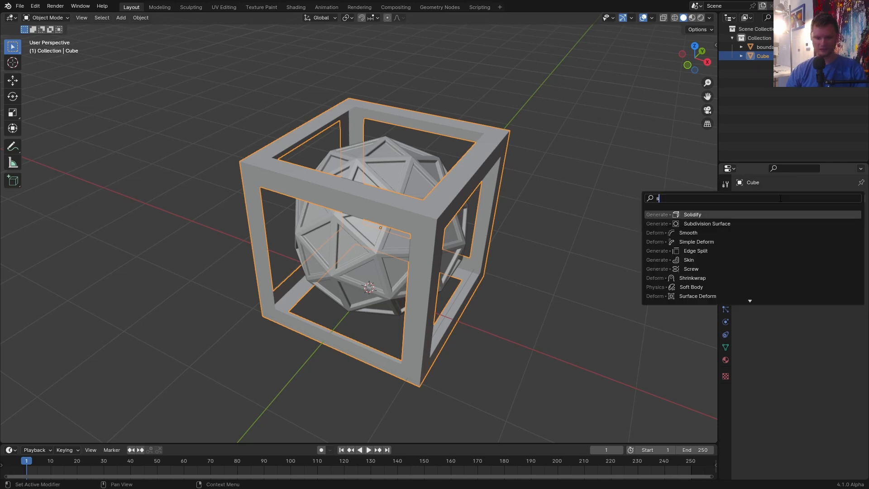
left_click(691, 215)
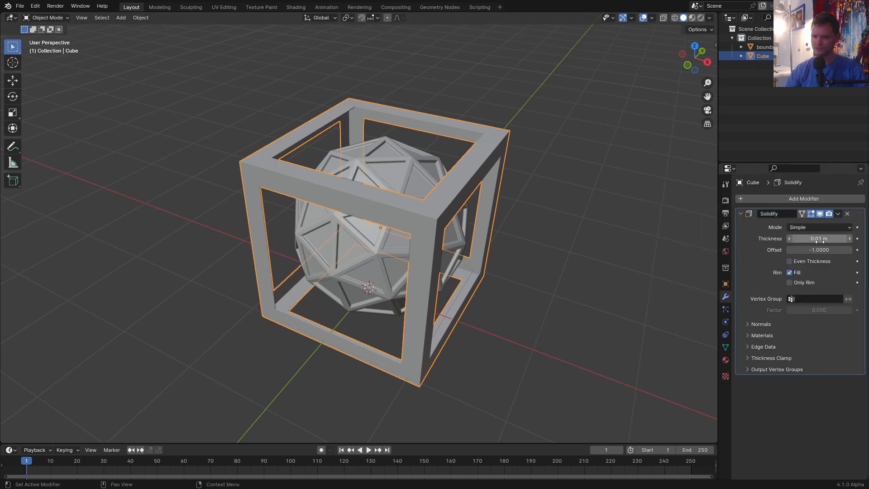
left_click_drag(804, 239, 832, 239)
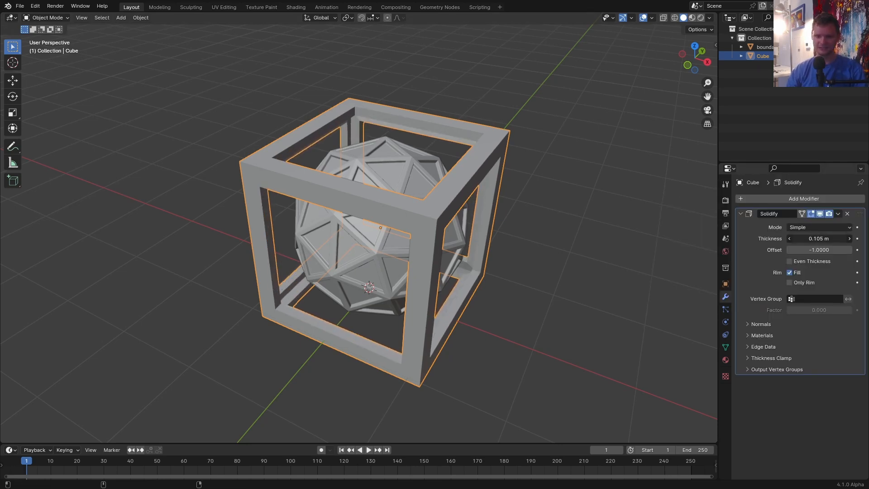
left_click(789, 261)
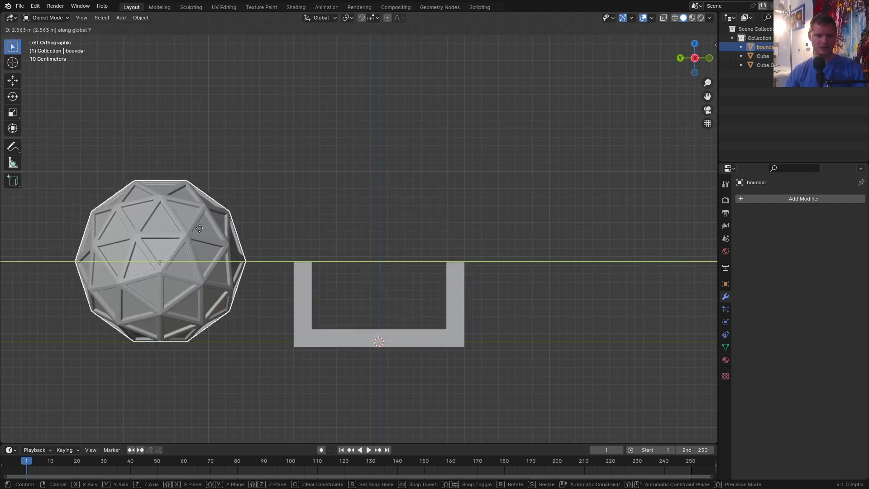
Move the icosphere sideways along Y so it rests beside the cube frame
left_click(241, 323)
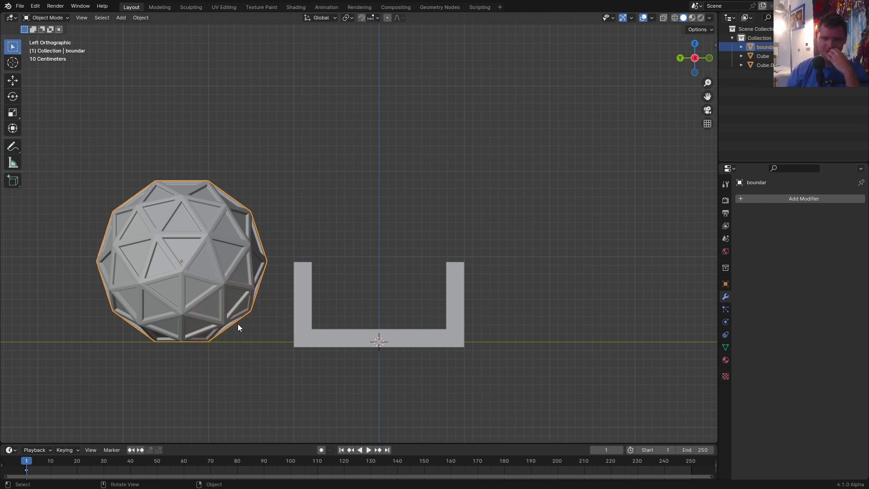
mouse_move(69, 267)
type("b")
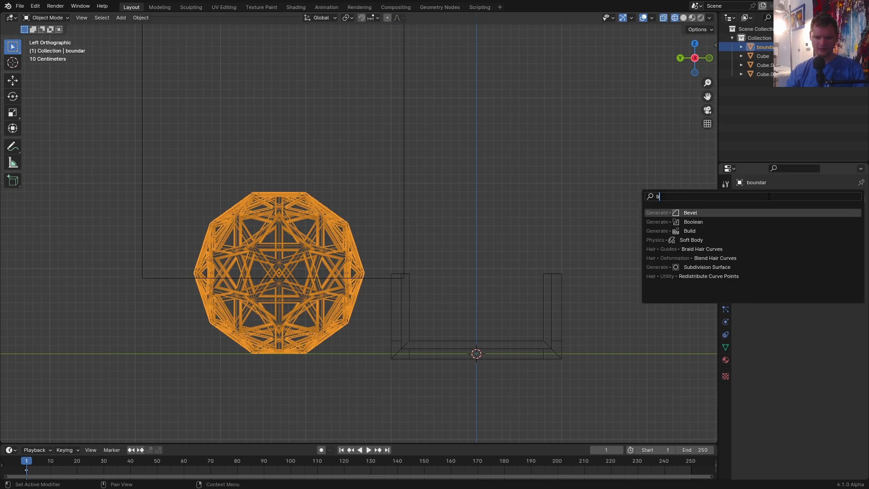
Add Boolean cuts against Cube.002, keeping the inside part so the upper dome separates
left_click(693, 222)
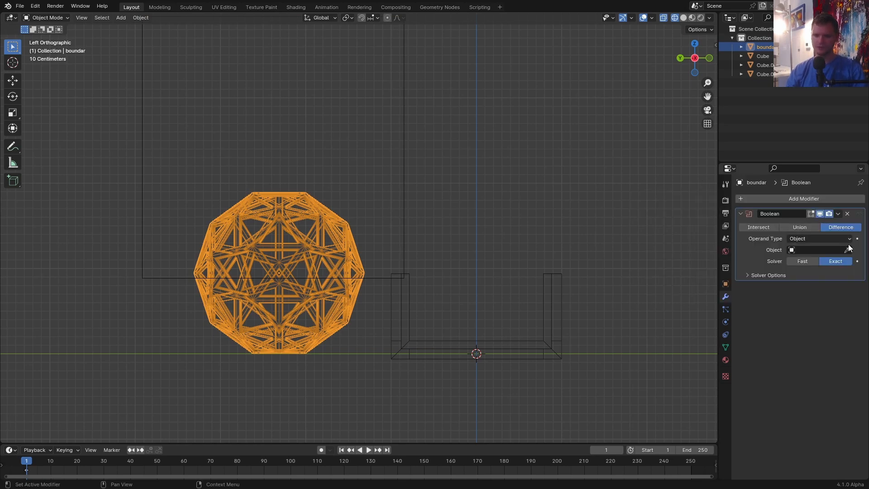
left_click(818, 250)
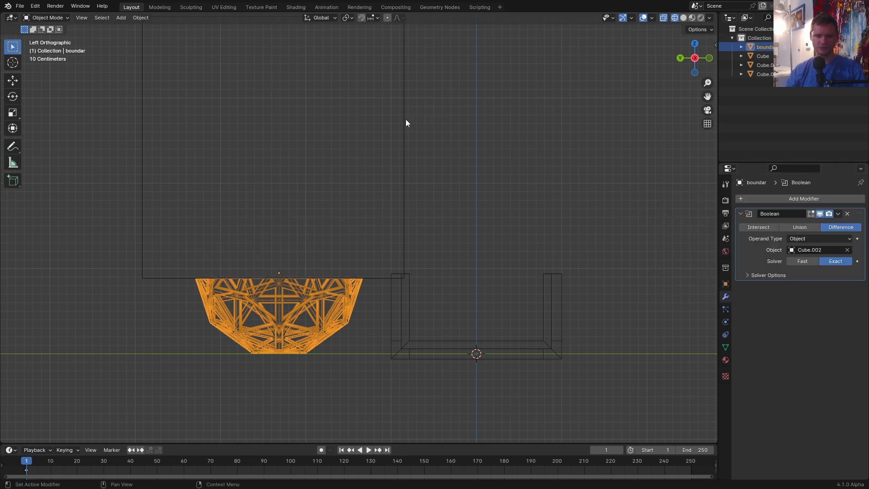
mouse_move(313, 307)
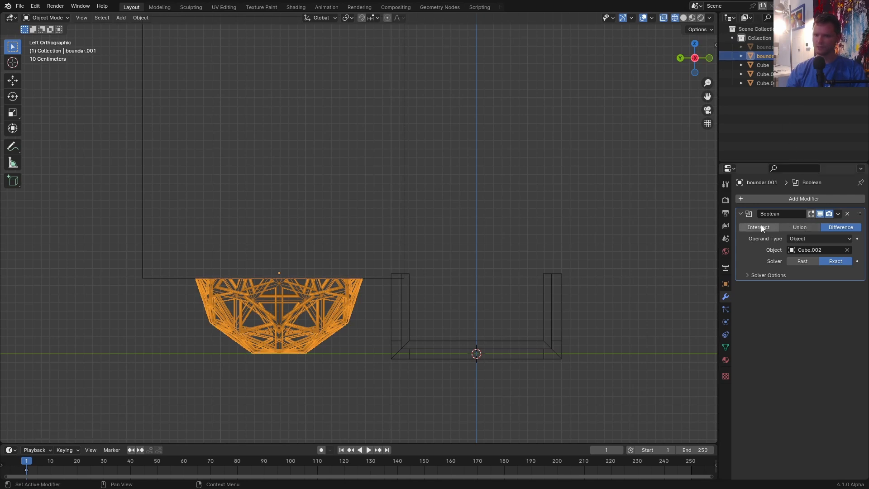
left_click(758, 227)
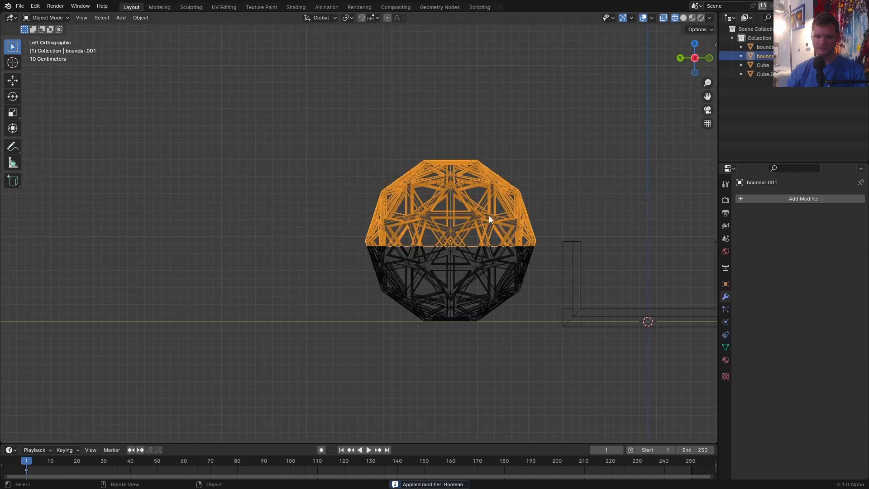
left_click_drag(489, 219, 303, 289)
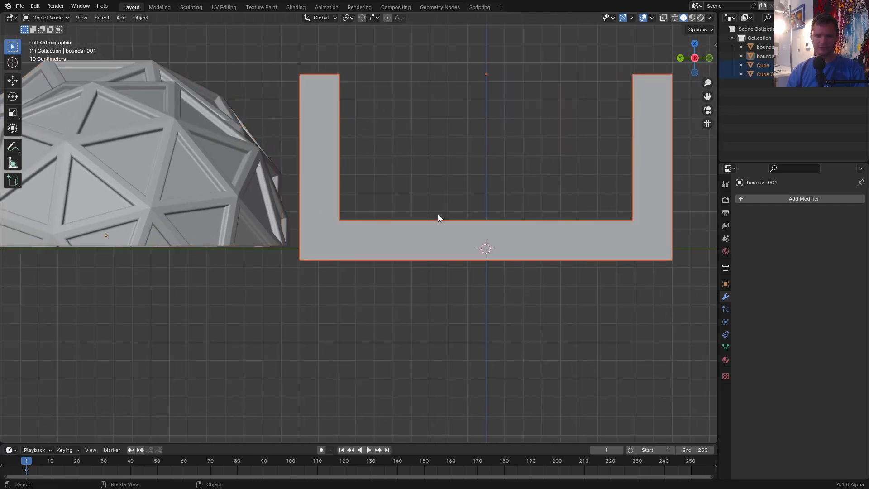
Place each dome upright in its tray and join all pieces into one object
key("g")
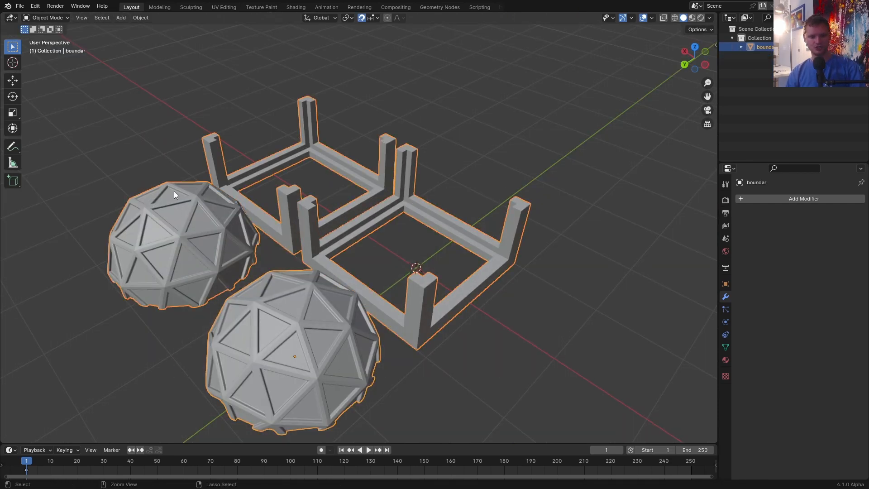
left_click(140, 17)
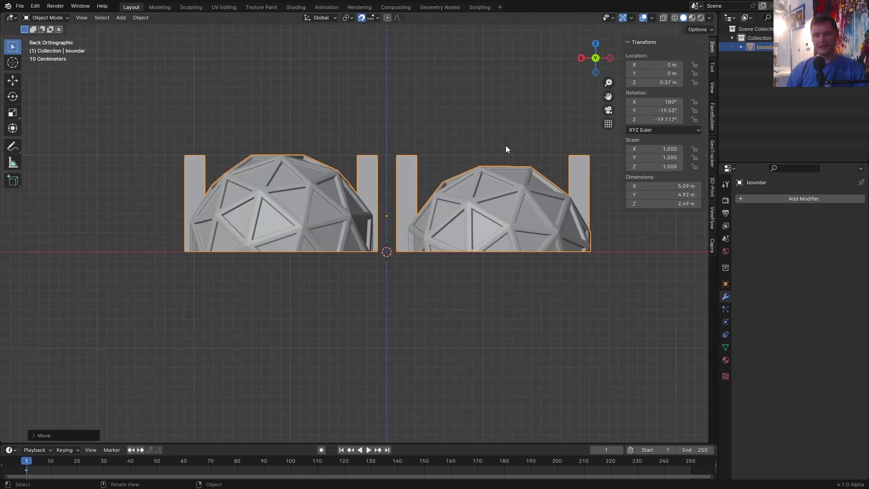
mouse_move(703, 194)
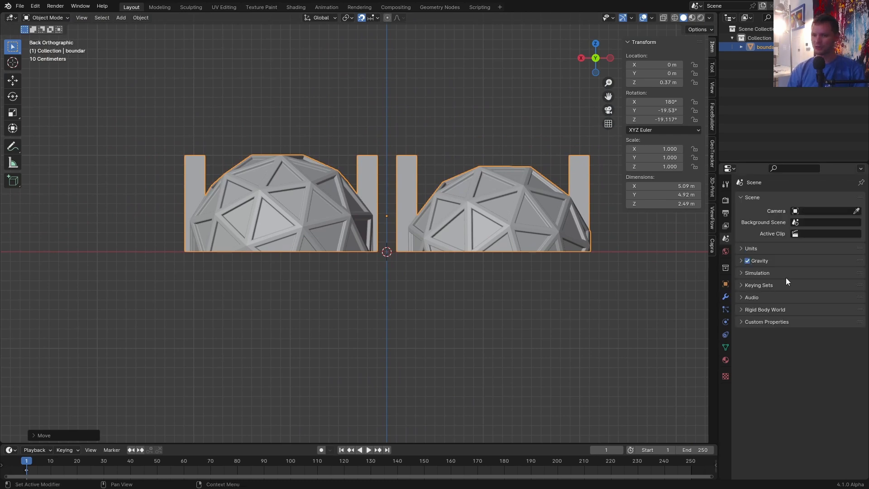
Switch the scene to Imperial inches and set the object's origin to the 3D cursor
left_click(824, 262)
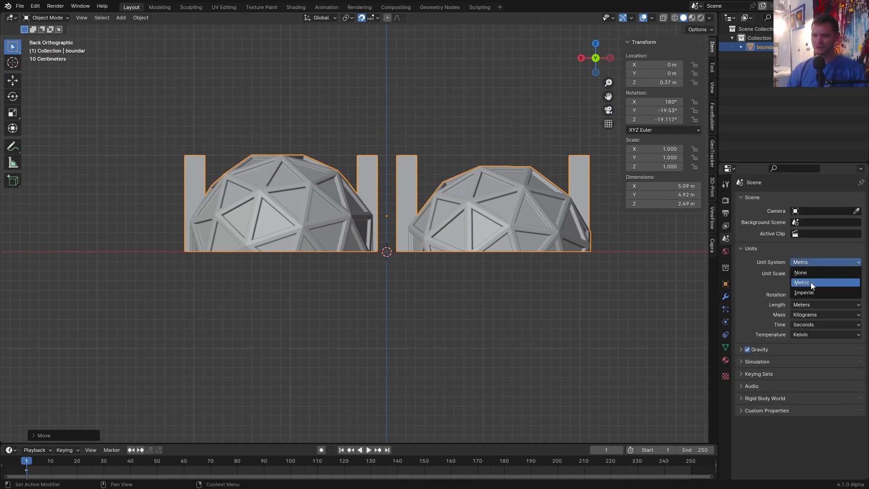
left_click(803, 292)
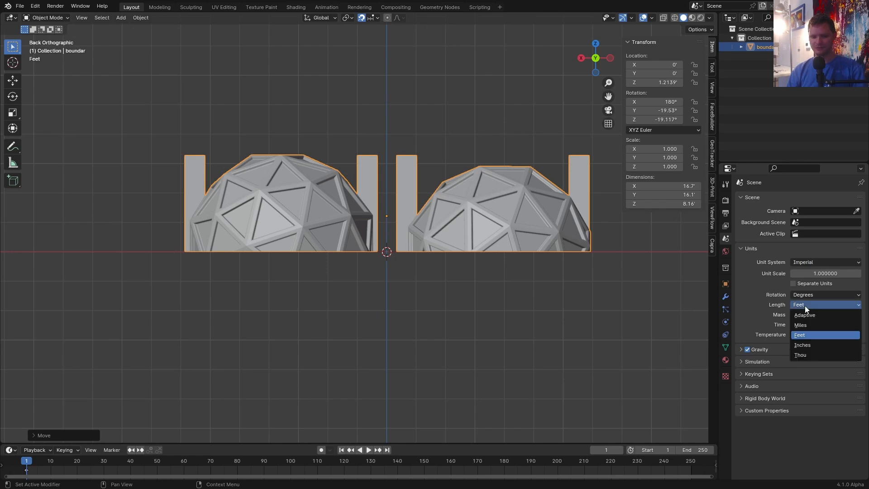
left_click(802, 344)
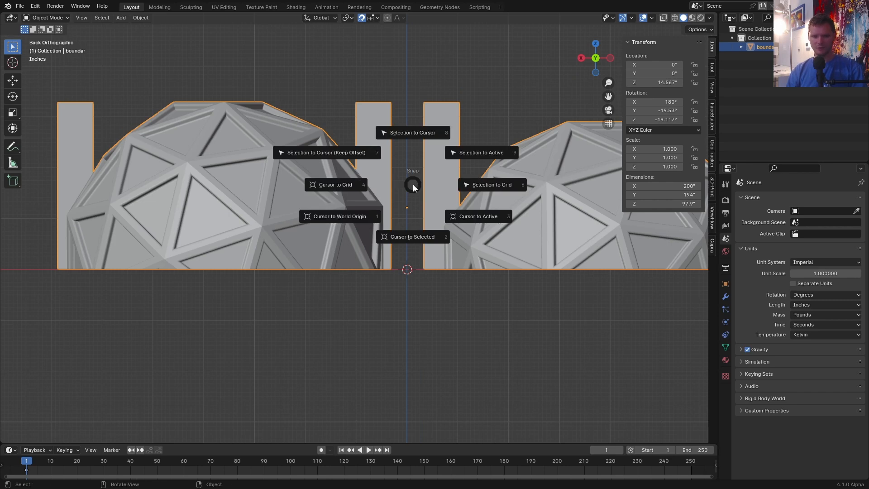
mouse_move(338, 216)
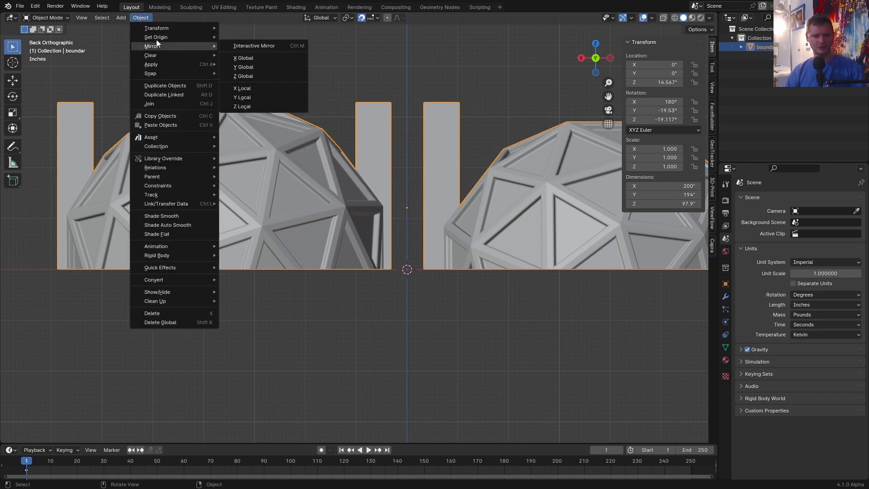
mouse_move(155, 37)
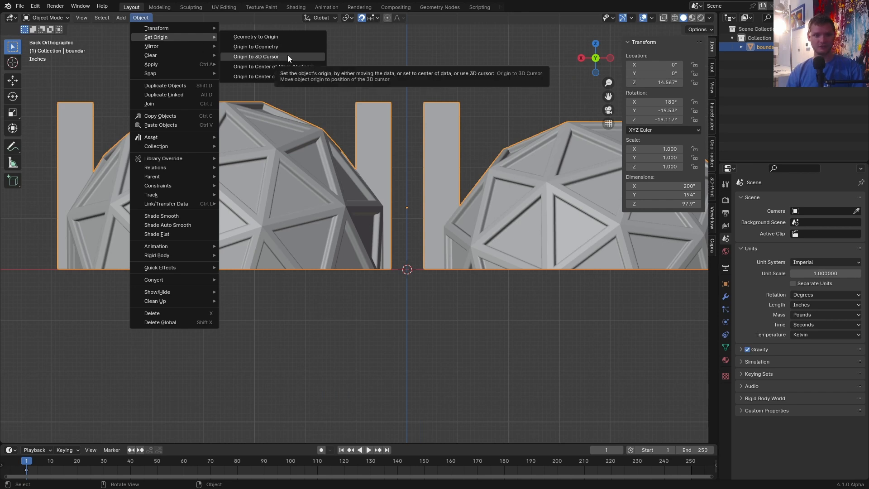
left_click(255, 57)
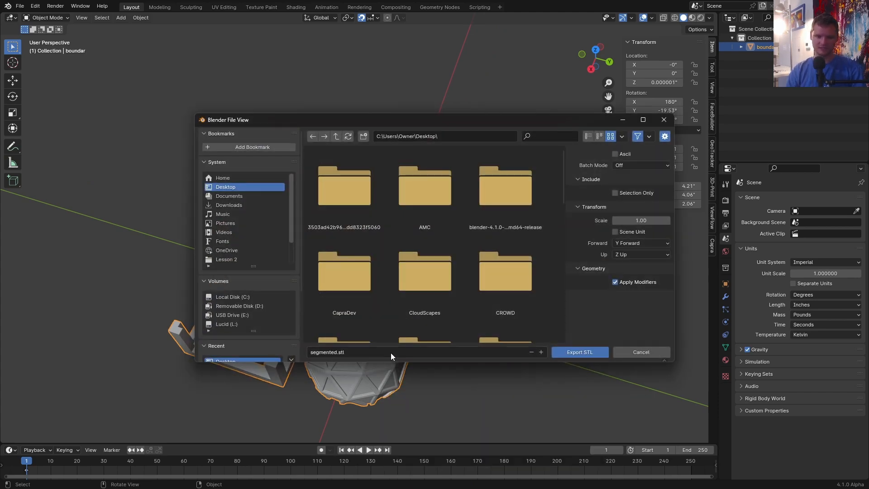
left_click(580, 352)
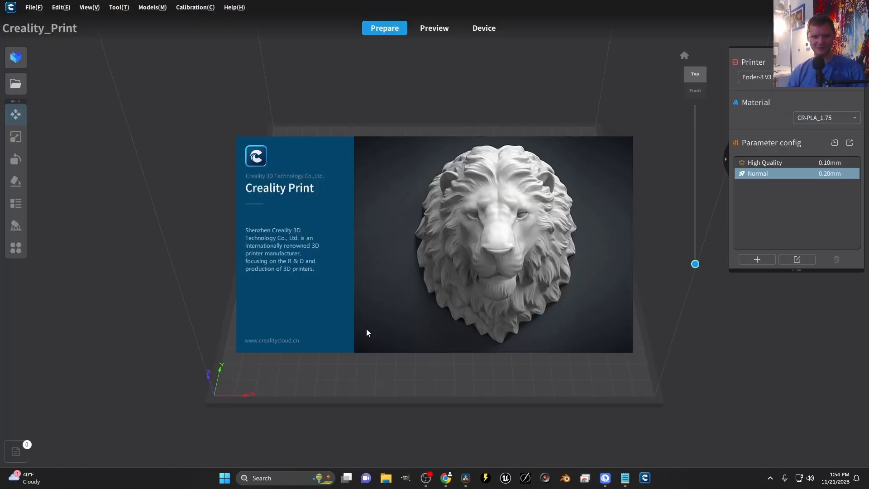
Load segmented.stl from the Desktop folder, filtering file names by 'segm'
left_click(15, 57)
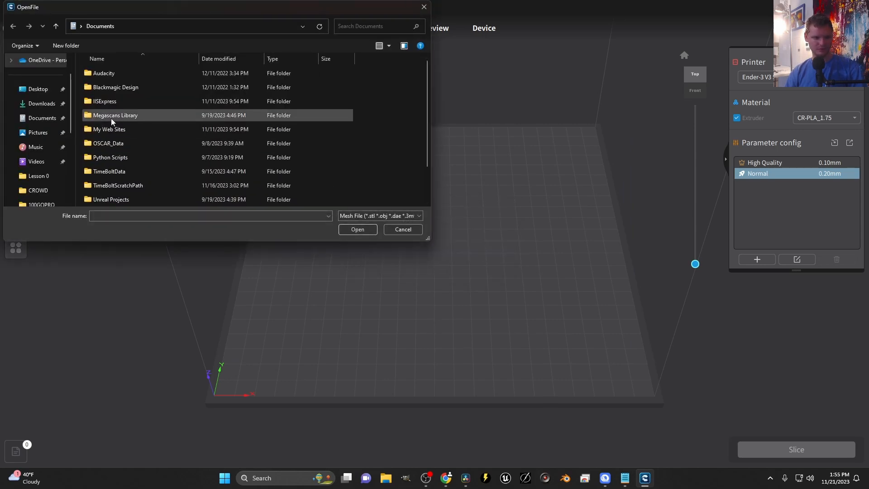
left_click(37, 89)
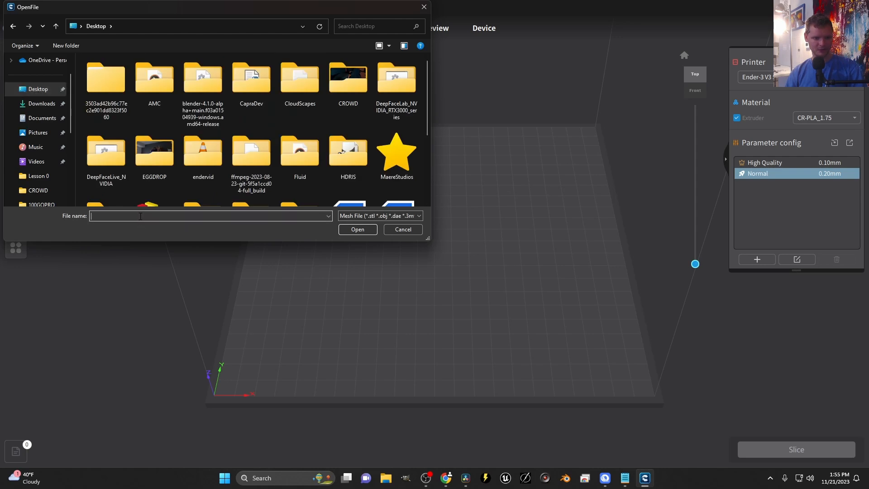
type("segm")
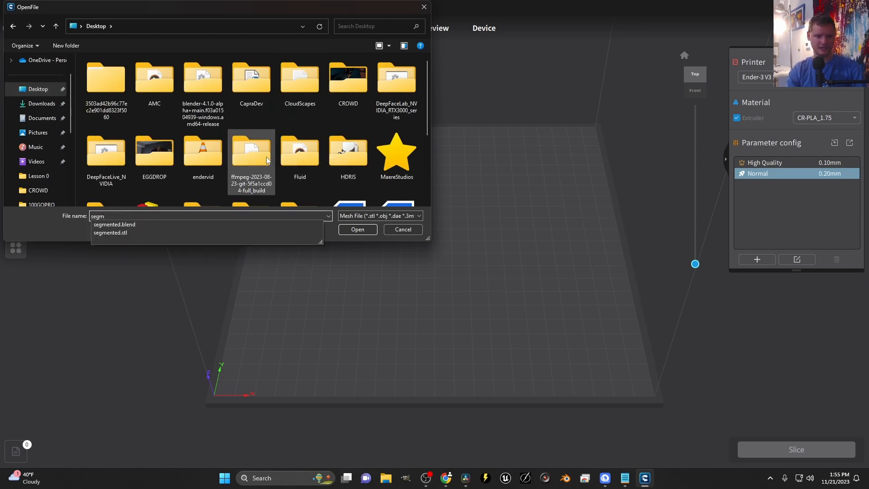
left_click(357, 230)
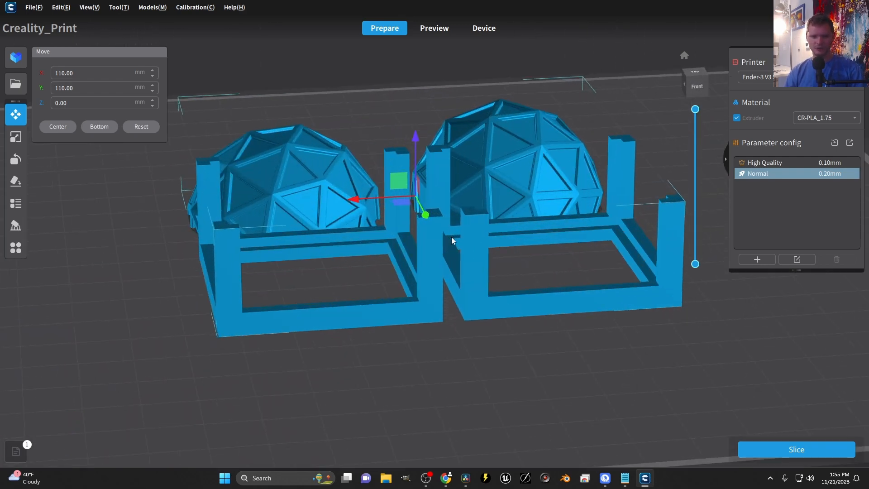
mouse_move(16, 225)
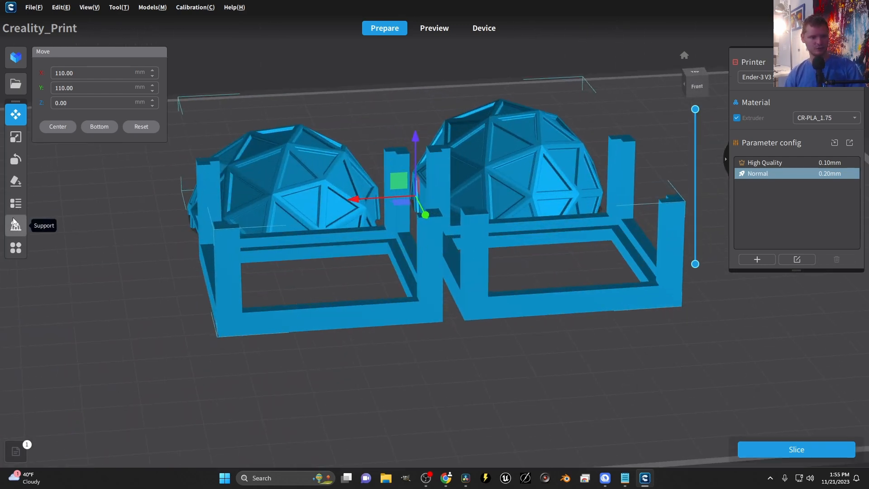
Show the support settings (10 mm grid, 30° max angle) and orbit around the model
left_click(15, 224)
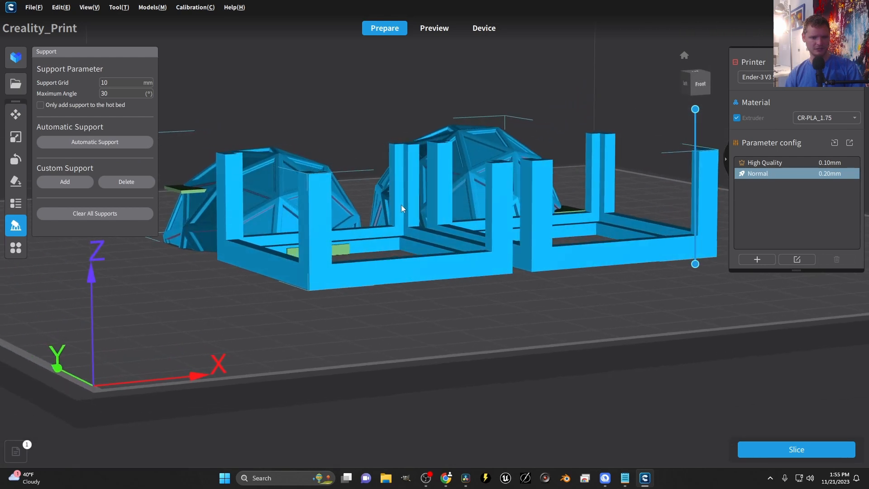
left_click_drag(402, 208, 393, 227)
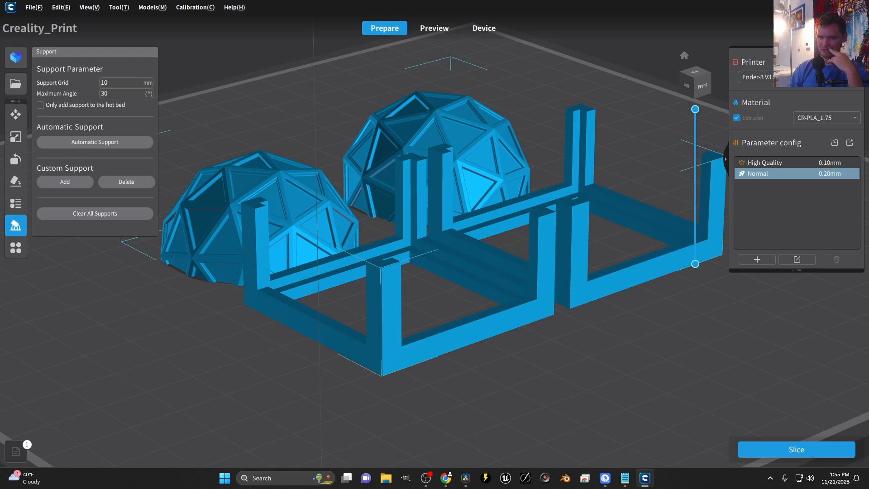
mouse_move(830, 123)
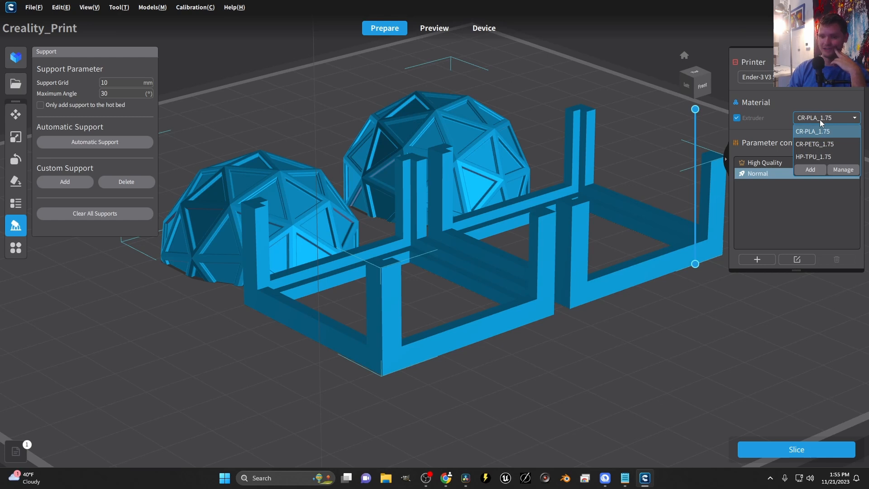
Keep CR-PLA_1.75 and save the Normal profile with a 0.3 mm layer height
left_click(813, 132)
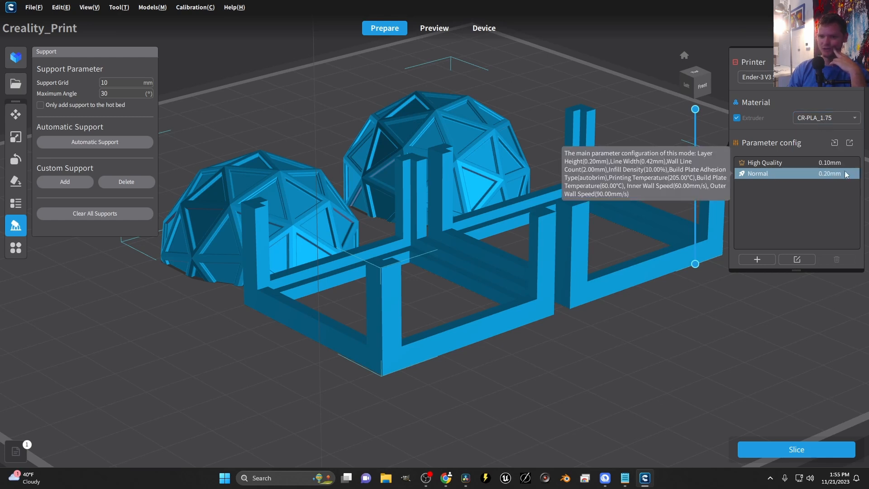
mouse_move(776, 179)
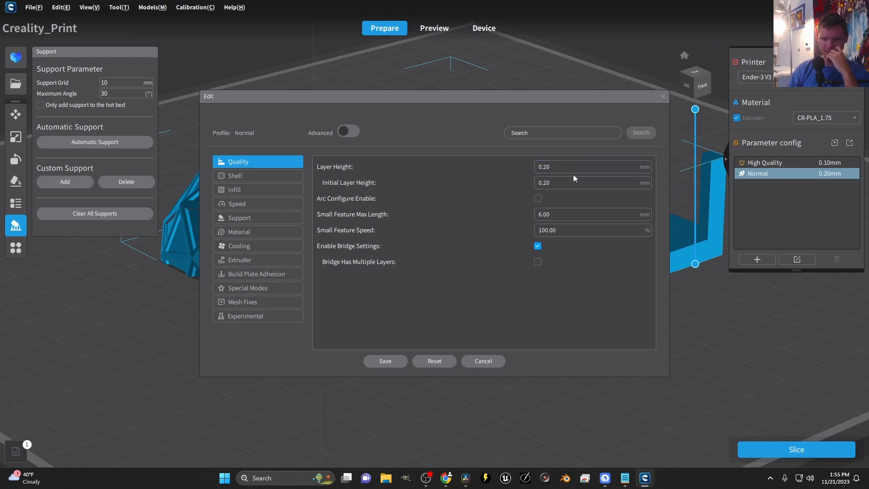
left_click(592, 166)
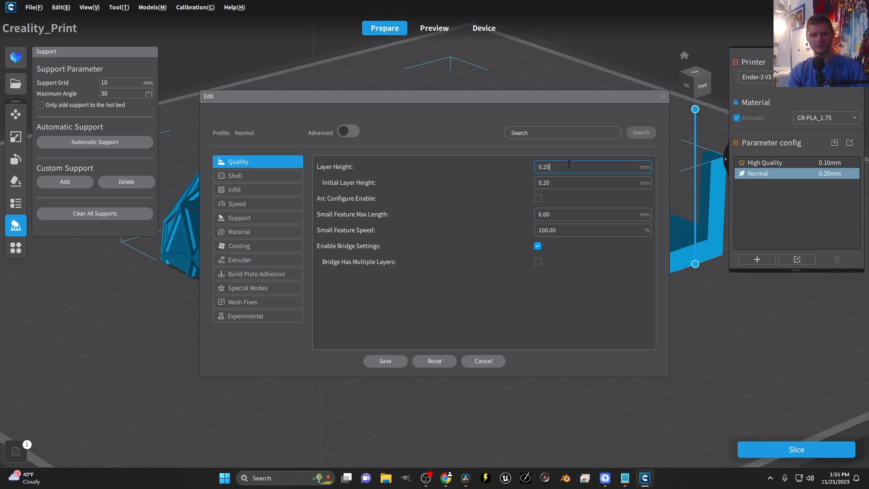
type("0.3")
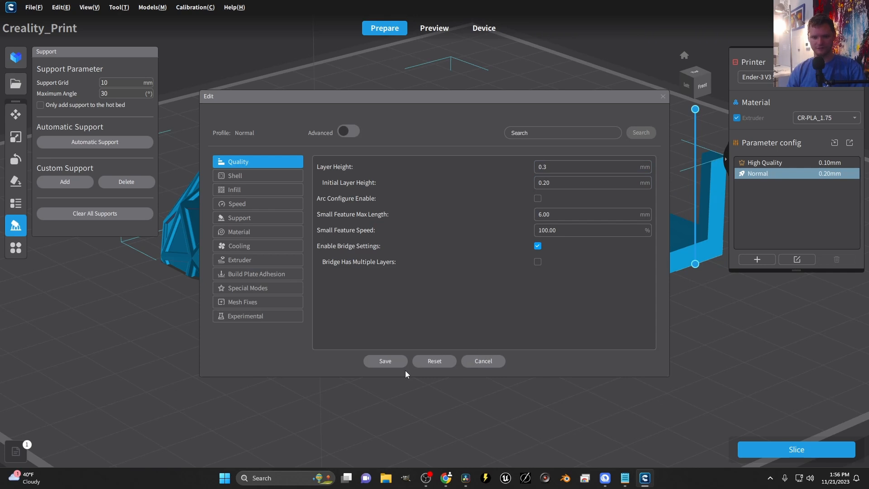
left_click(385, 361)
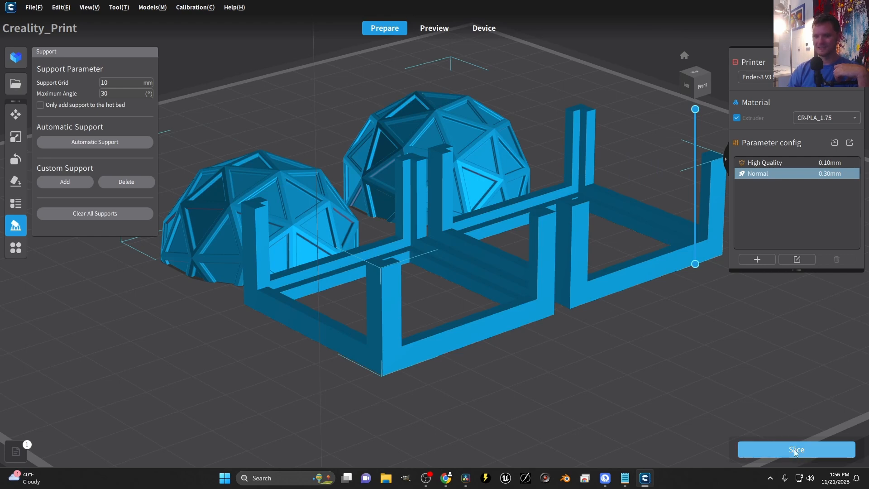
Slice the model, scrub the layer slider to about layer 7 and back, and tilt to view the domes
left_click(795, 450)
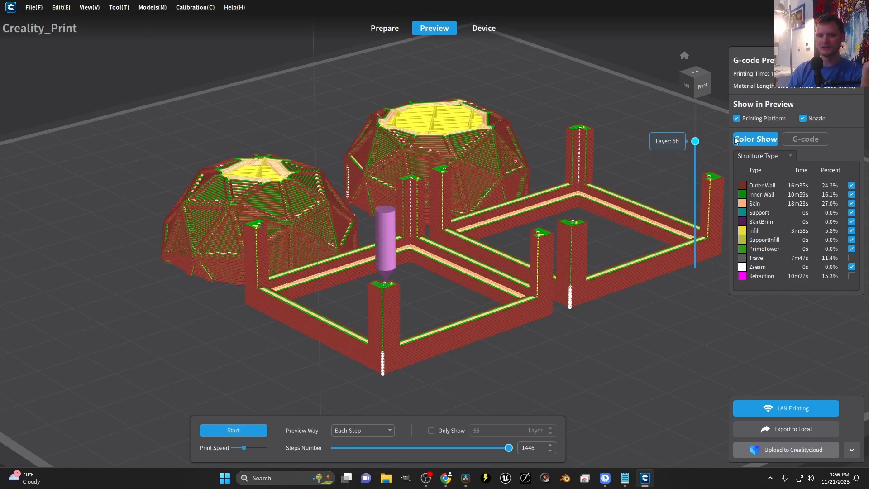
left_click_drag(695, 141, 696, 249)
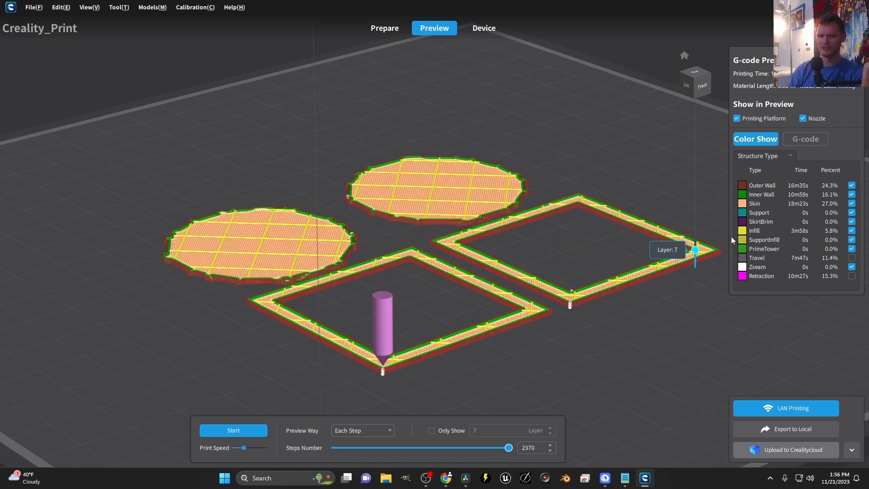
left_click_drag(695, 249, 695, 129)
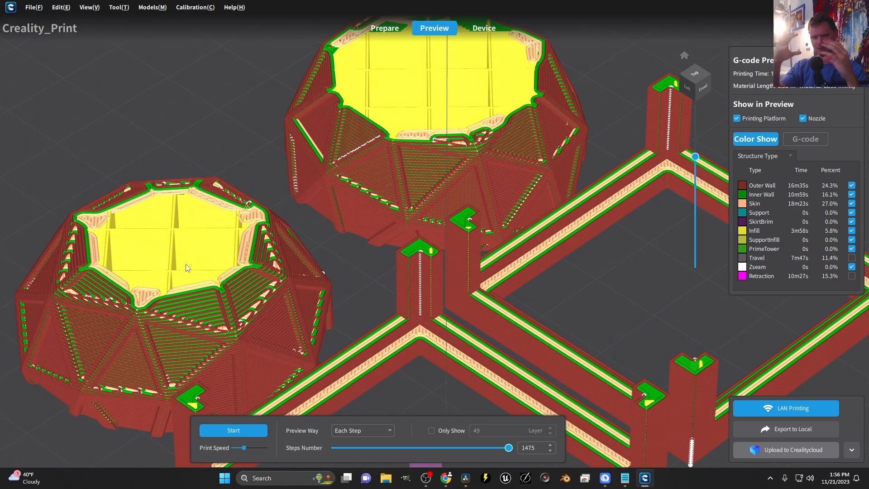
mouse_move(652, 206)
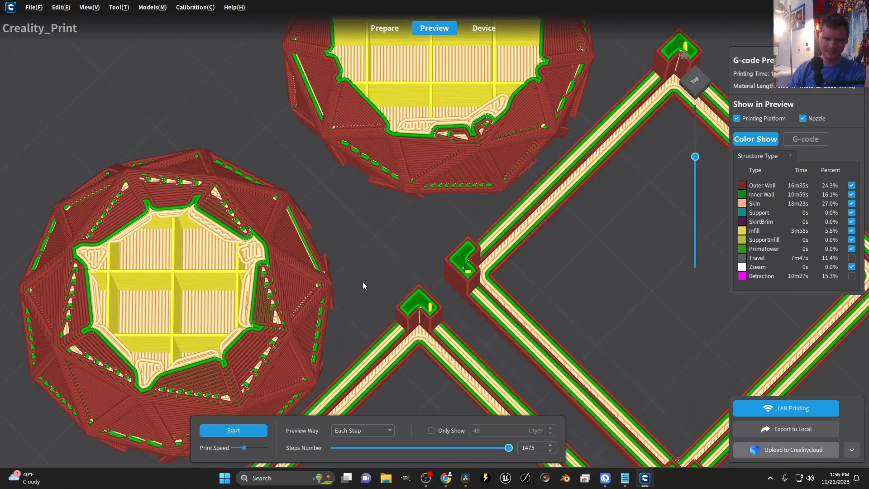
left_click_drag(694, 157, 695, 212)
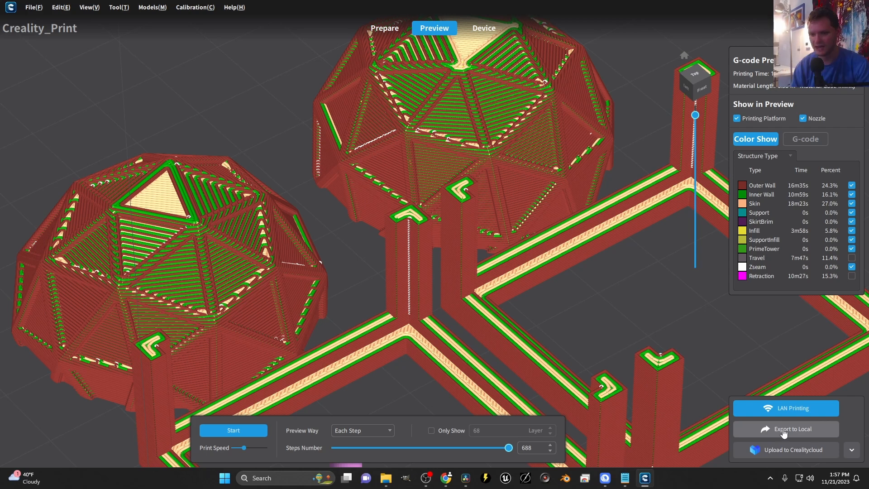
Export the sliced G-code locally to USB Drive (D:) as segmented.gcode
left_click(786, 429)
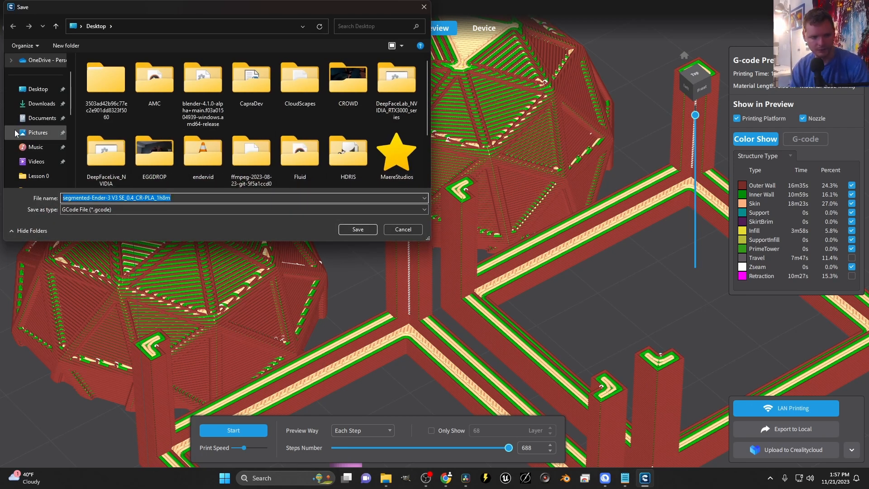
left_click(47, 146)
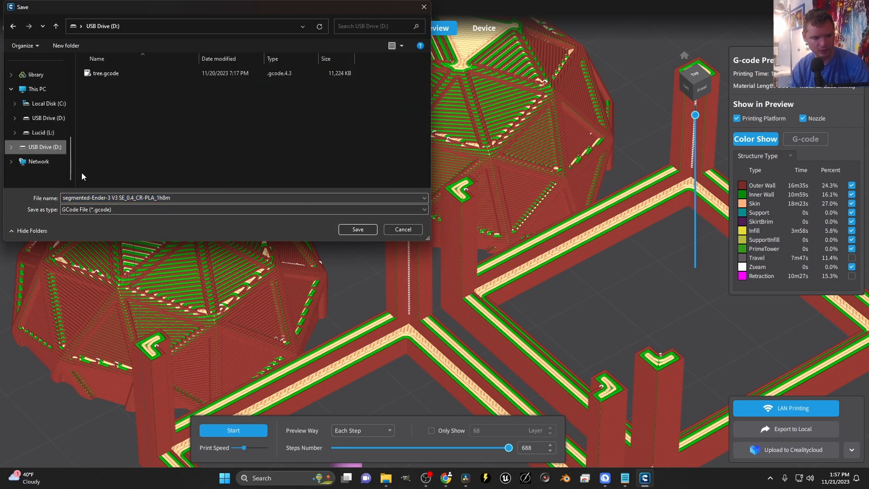
left_click(242, 198)
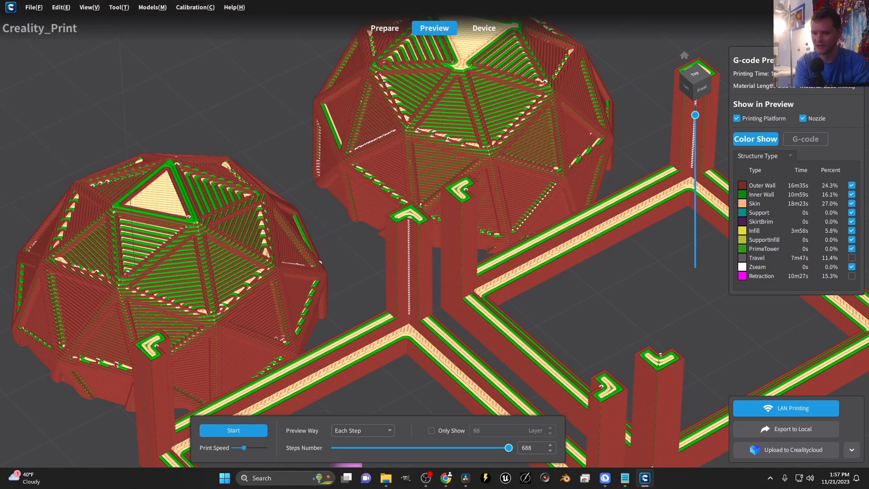
left_click(385, 478)
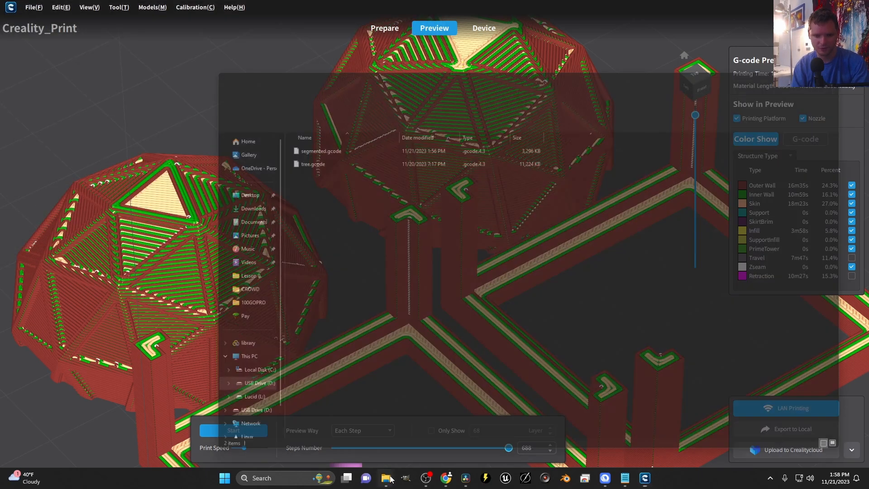
Eject USB Drive (D:) from its File Explorer window
left_click(385, 478)
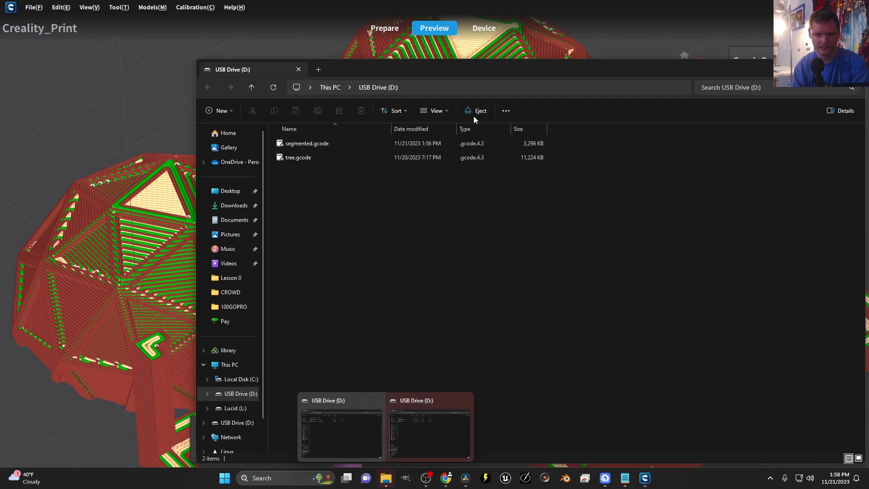
left_click(476, 111)
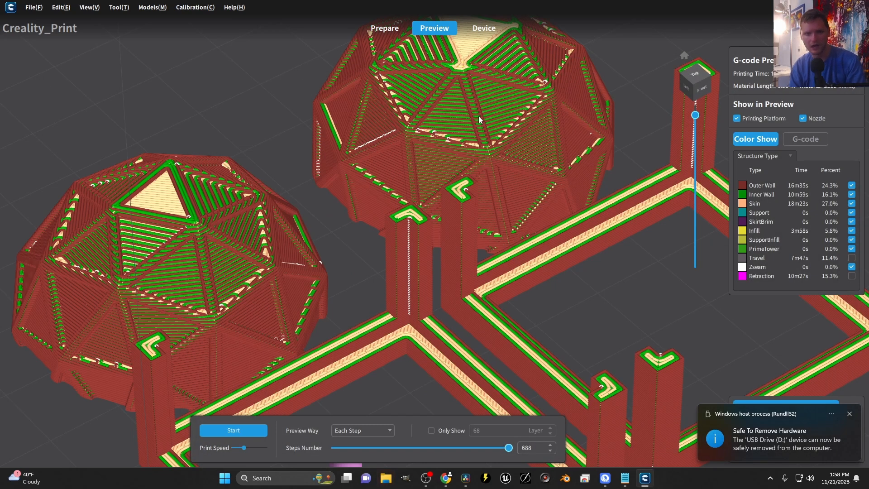